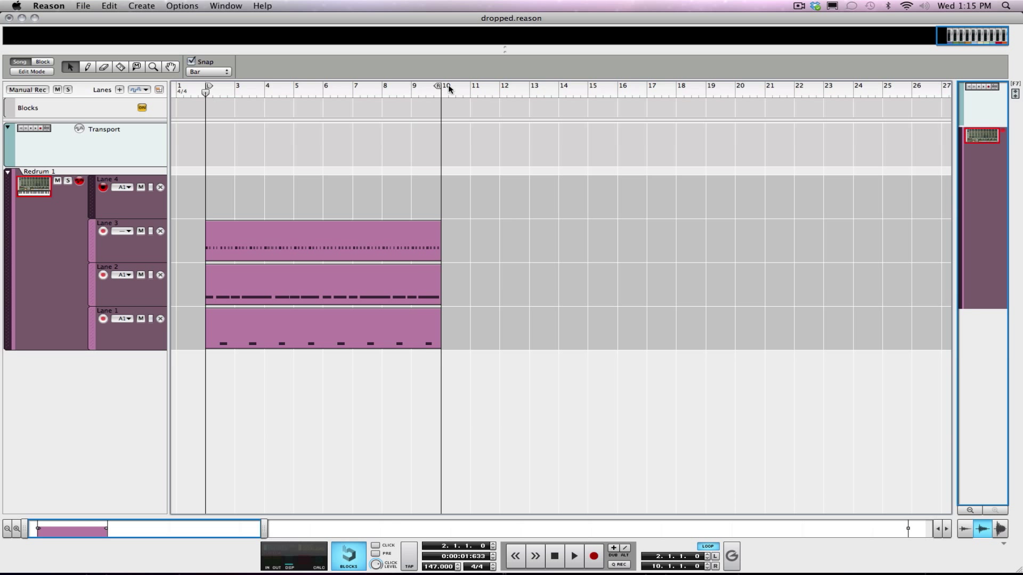
- Show the device rack to view Redrum's rear cabling to the hats, kik and snare channels
{"action": "left_click", "coordinate": [572, 556]}
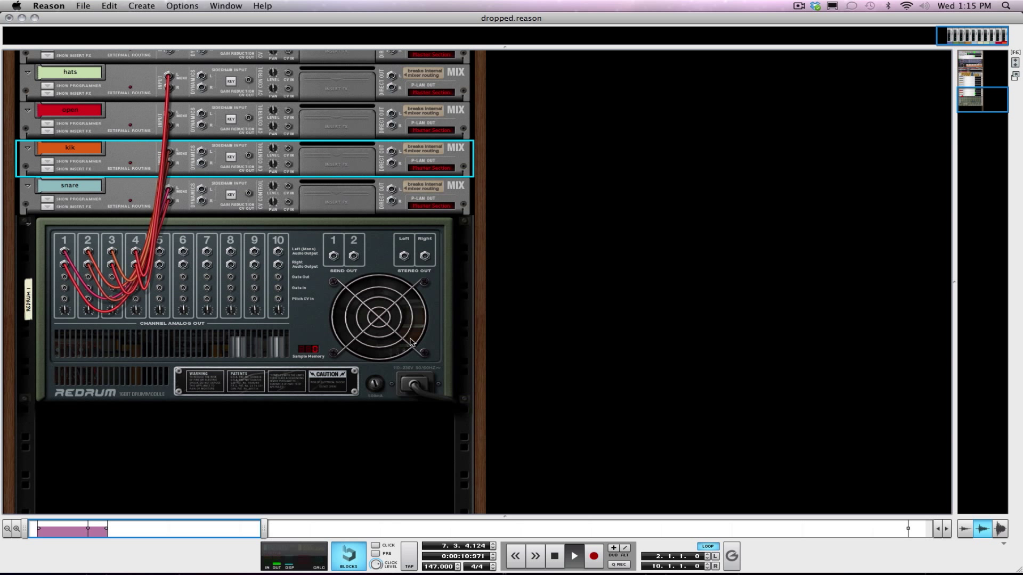
- Add a Spider Audio Merger & Splitter beneath the Redrum in the rack
{"action": "left_click", "coordinate": [572, 556]}
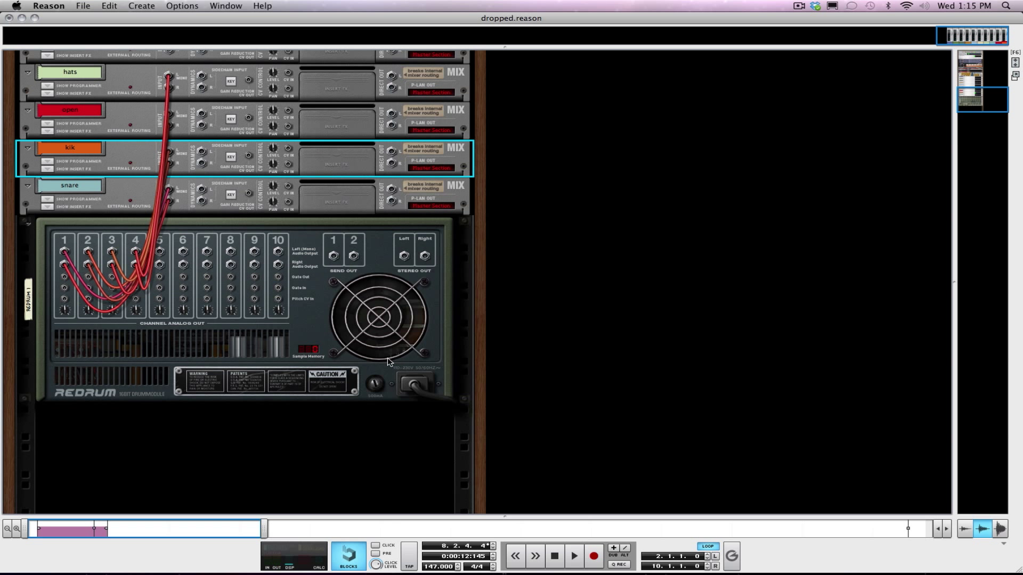
{"action": "mouse_move", "coordinate": [191, 428]}
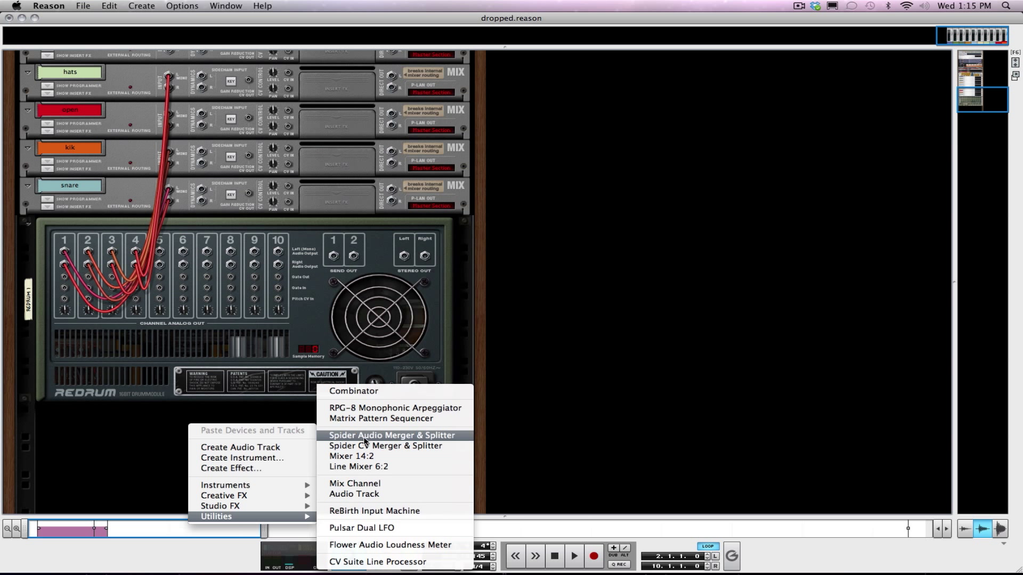
{"action": "left_click", "coordinate": [390, 435]}
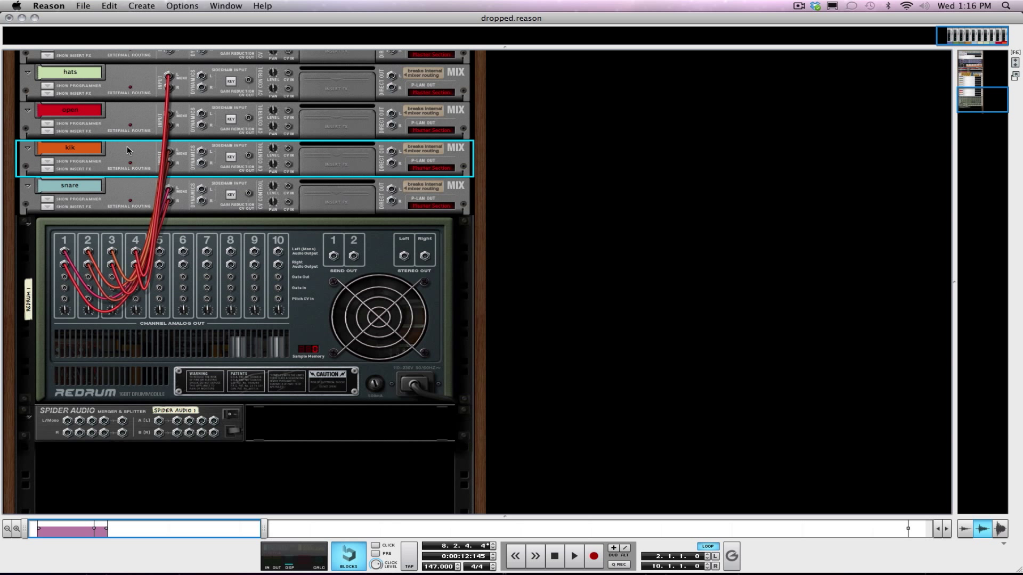
{"action": "mouse_move", "coordinate": [91, 254]}
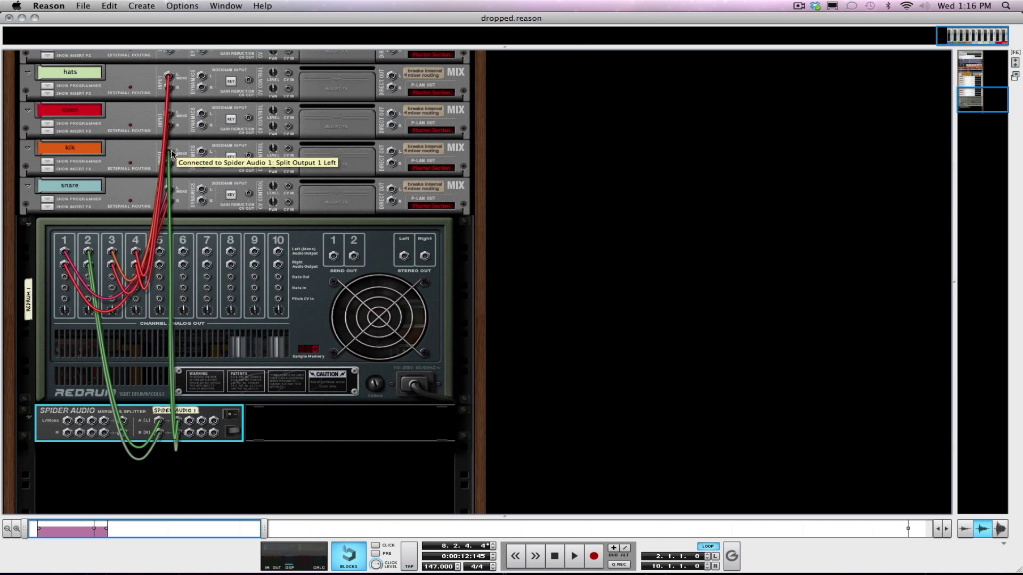
- Create a new mix channel and rename it 'Parallel Comp'
{"action": "right_click", "coordinate": [251, 470]}
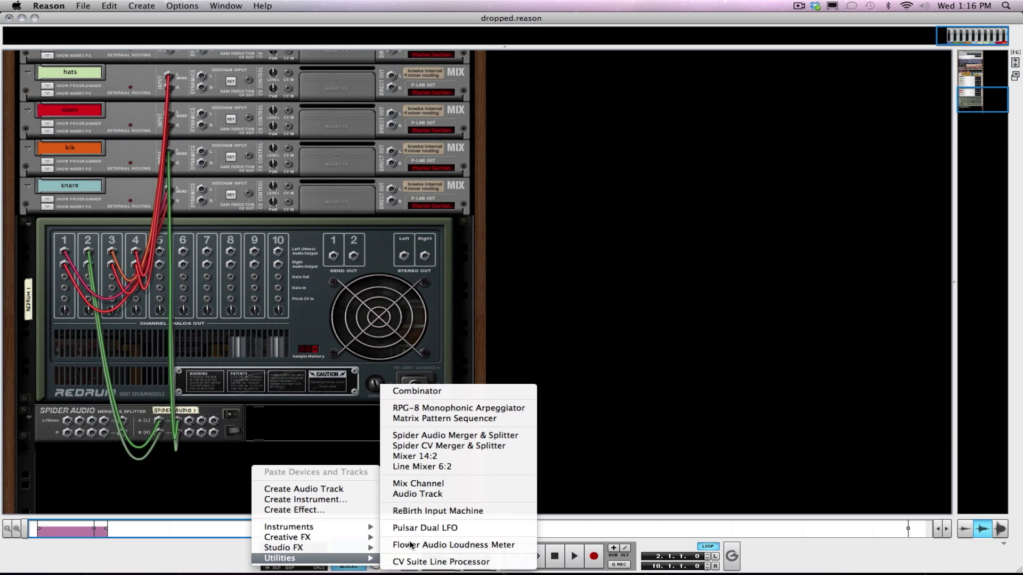
{"action": "mouse_move", "coordinate": [417, 483]}
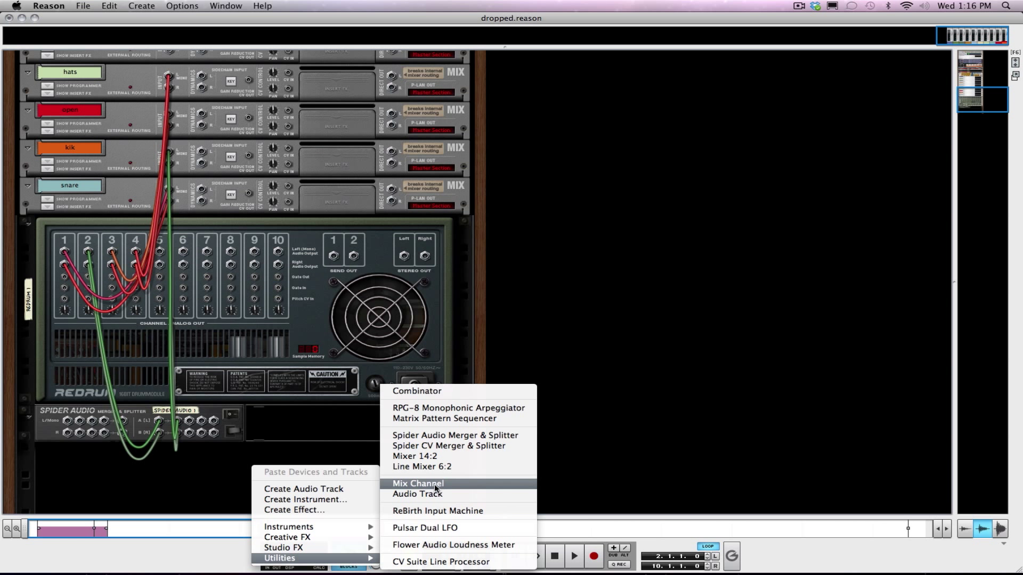
{"action": "left_click", "coordinate": [416, 483]}
{"action": "type", "text": "P"}
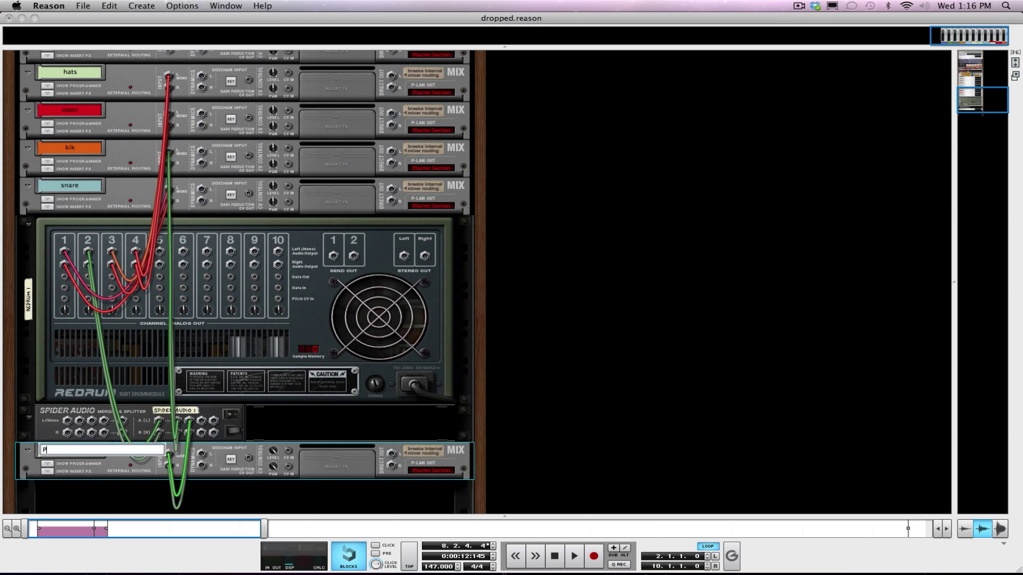
{"action": "type", "text": "arallel Comp"}
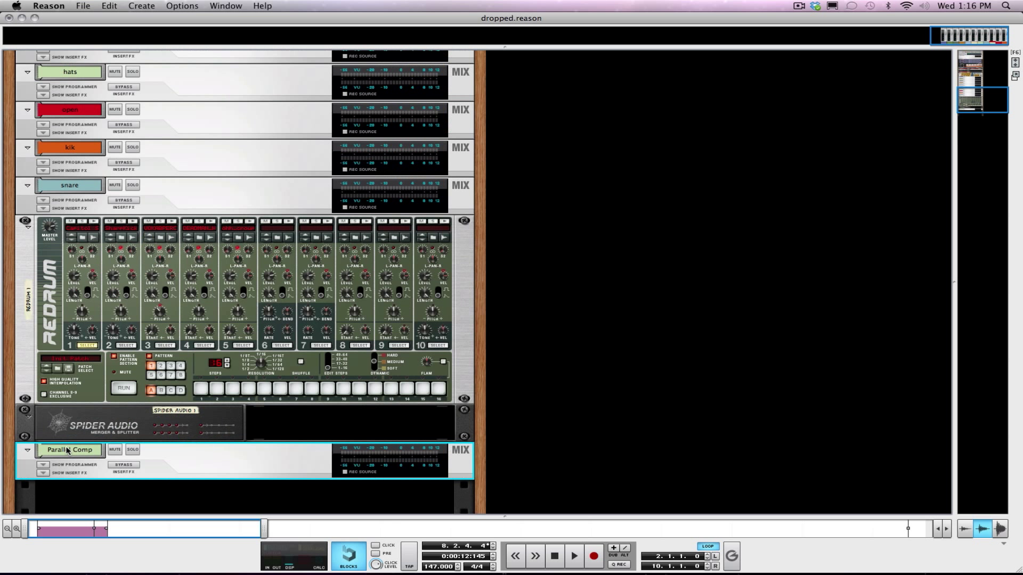
{"action": "mouse_move", "coordinate": [470, 424]}
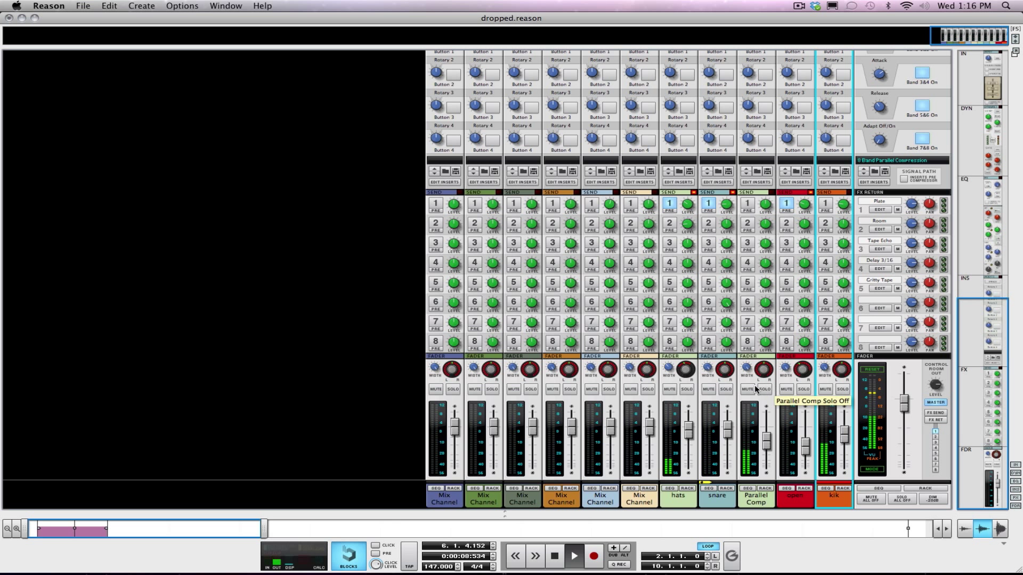
- Mute and unmute Parallel Comp, then lower its fader to about -1.84 dB
{"action": "left_click", "coordinate": [747, 389]}
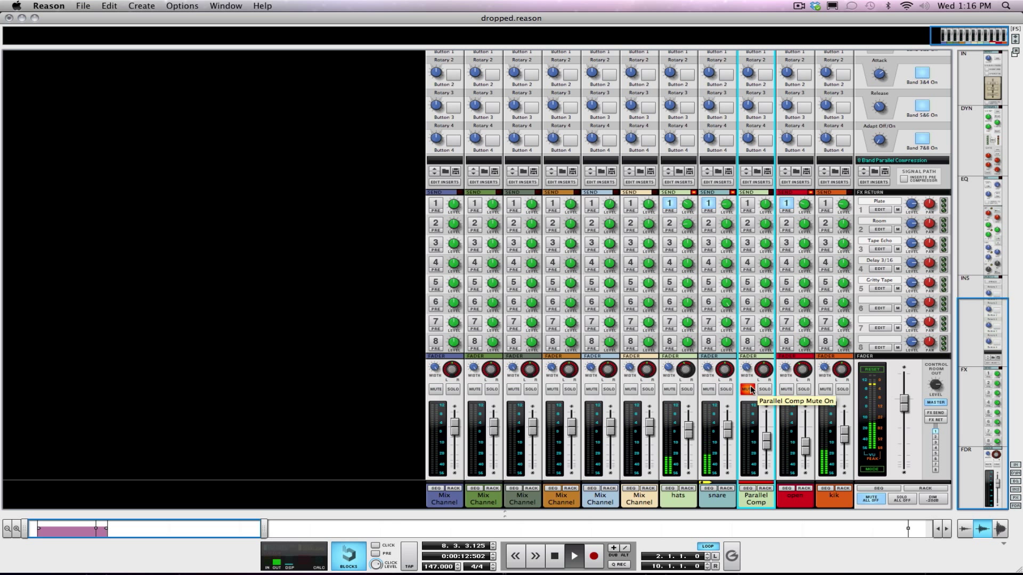
{"action": "left_click", "coordinate": [747, 389]}
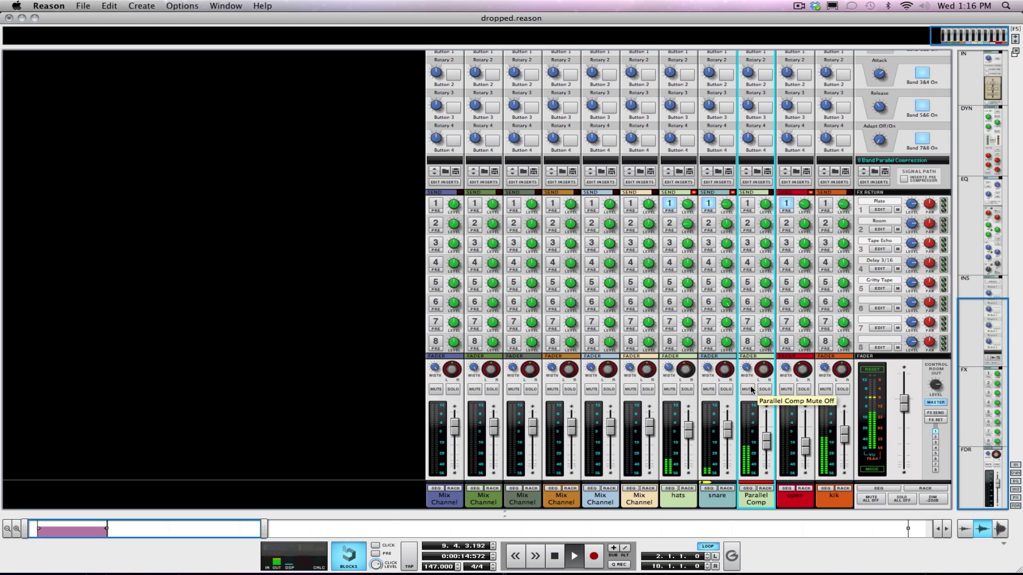
{"action": "left_click_drag", "start_coordinate": [789, 417], "coordinate": [789, 437]}
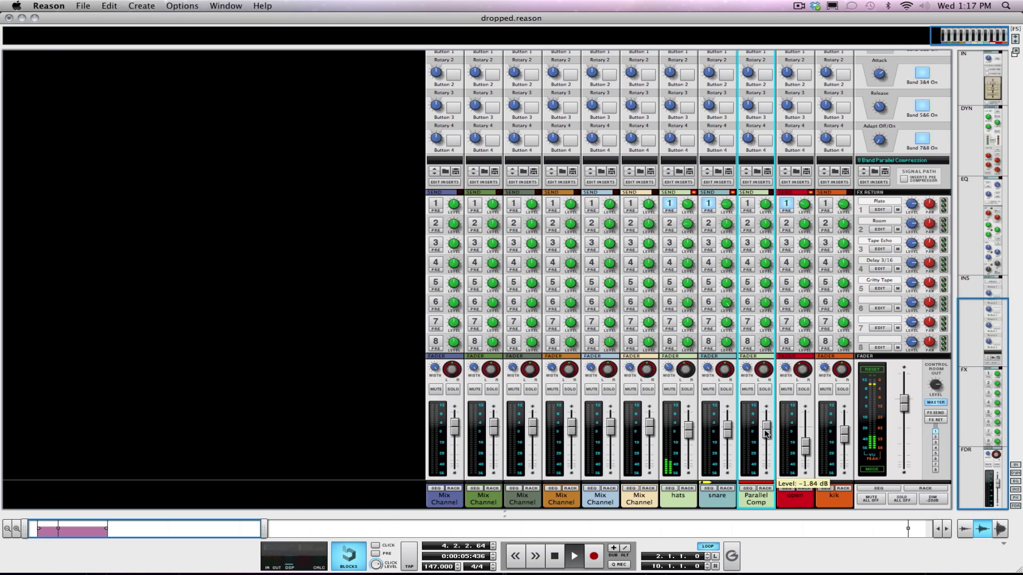
{"action": "left_click_drag", "start_coordinate": [765, 433], "coordinate": [766, 438]}
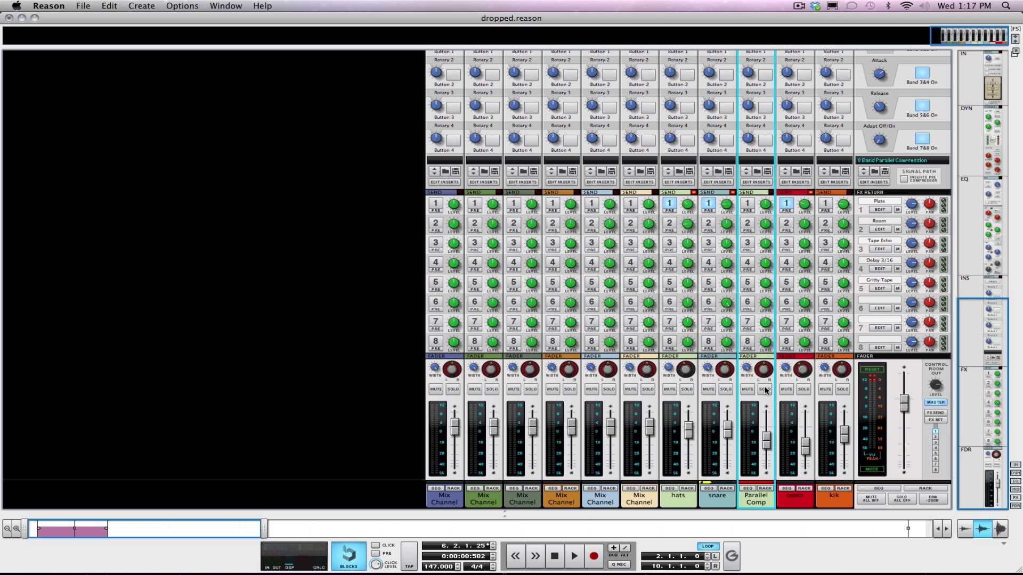
{"action": "left_click", "coordinate": [572, 555]}
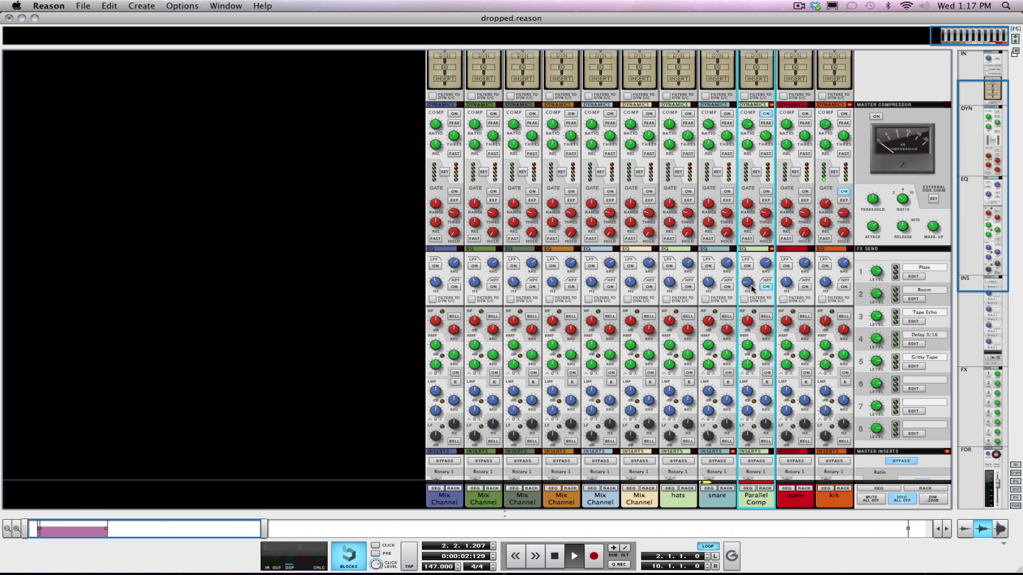
{"action": "mouse_move", "coordinate": [747, 282]}
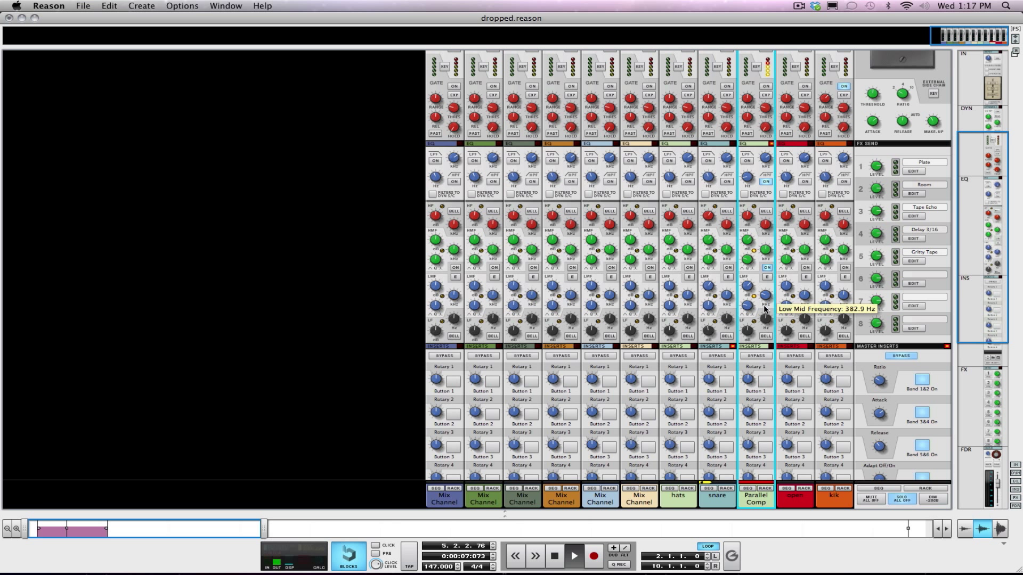
- Set Parallel Comp's low-mid to ~548 Hz, HF gain 0 dB, and high-pass ~58.6 Hz
{"action": "left_click_drag", "start_coordinate": [763, 307], "coordinate": [763, 313]}
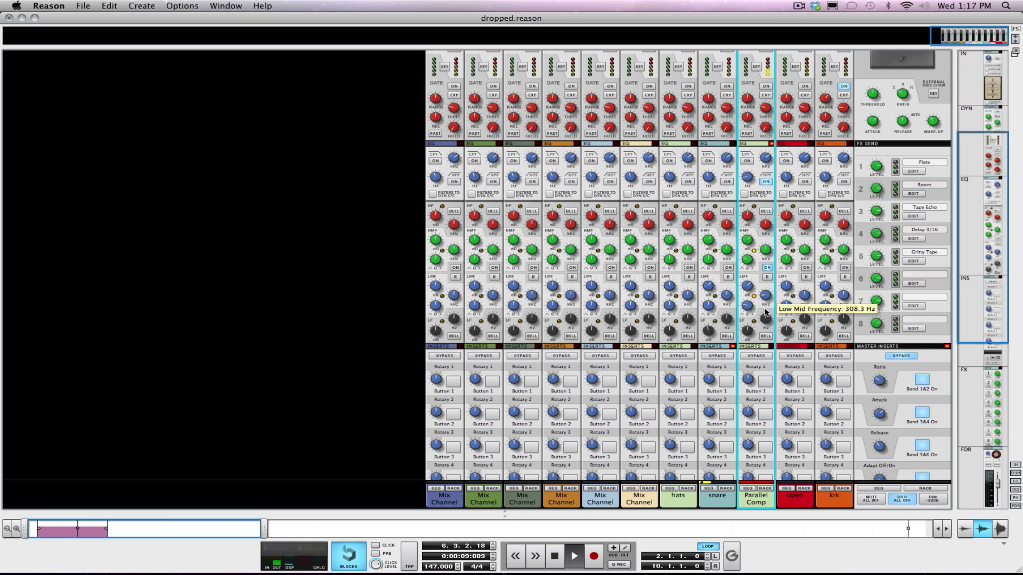
{"action": "left_click_drag", "start_coordinate": [762, 300], "coordinate": [764, 290]}
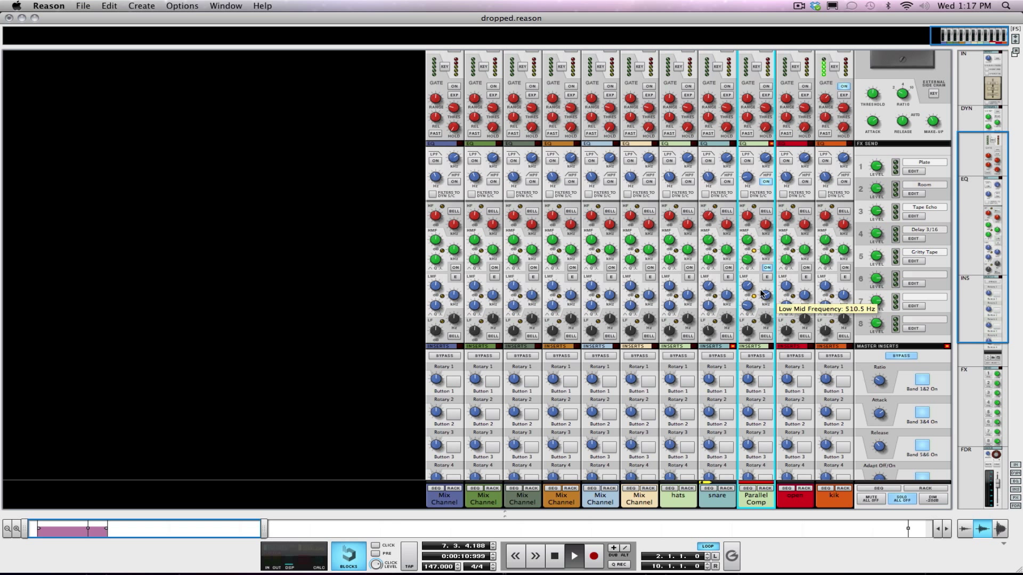
{"action": "left_click_drag", "start_coordinate": [763, 291], "coordinate": [763, 281]}
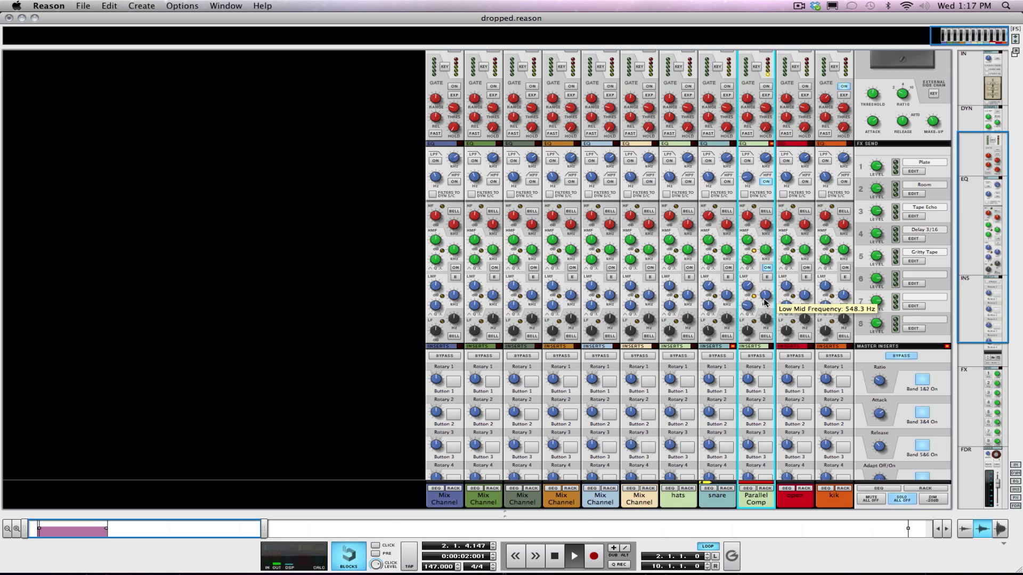
{"action": "left_click_drag", "start_coordinate": [764, 300], "coordinate": [764, 303]}
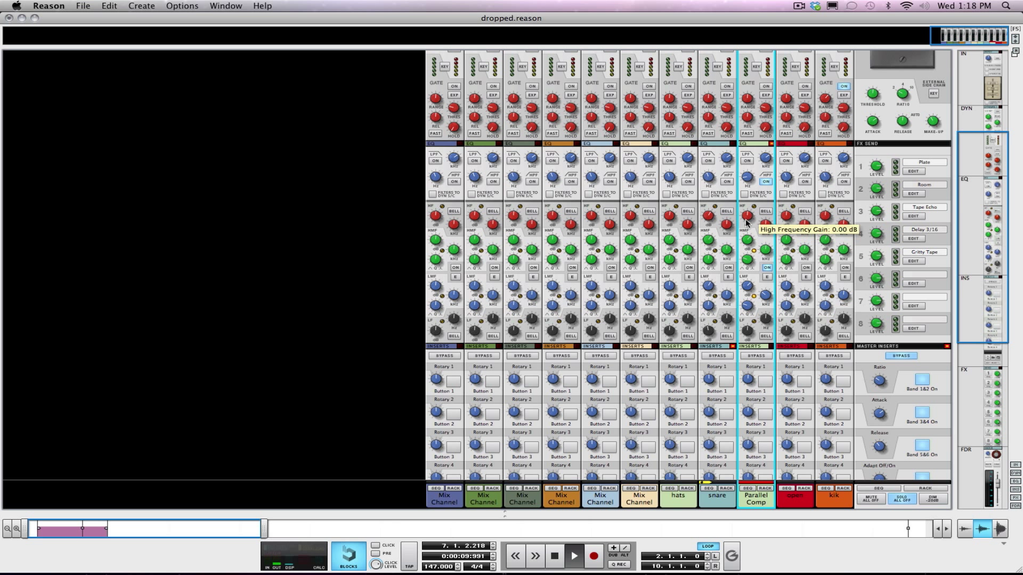
{"action": "left_click_drag", "start_coordinate": [748, 213], "coordinate": [748, 234]}
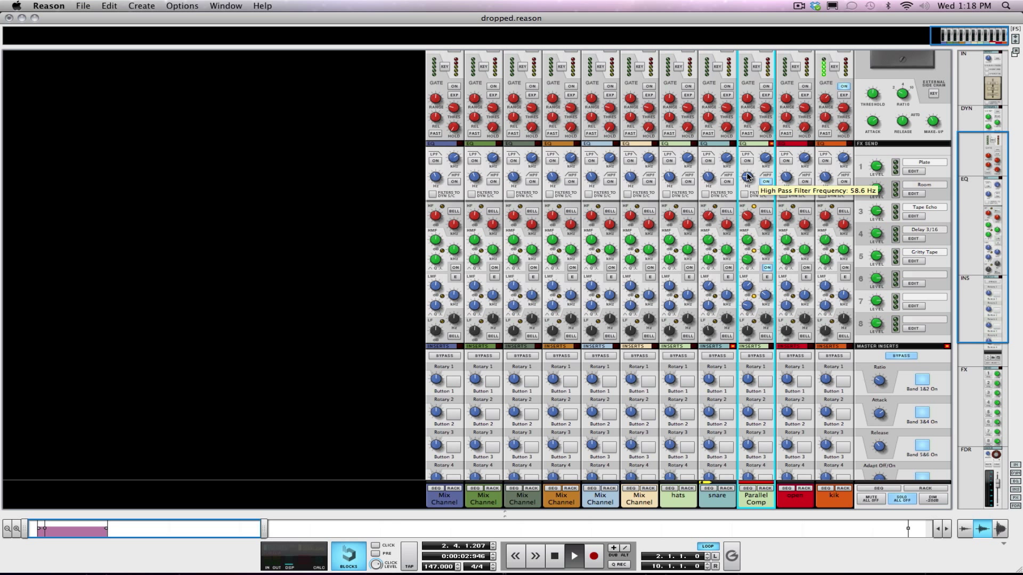
{"action": "scroll", "scroll_direction": "down", "scroll_amount": 3}
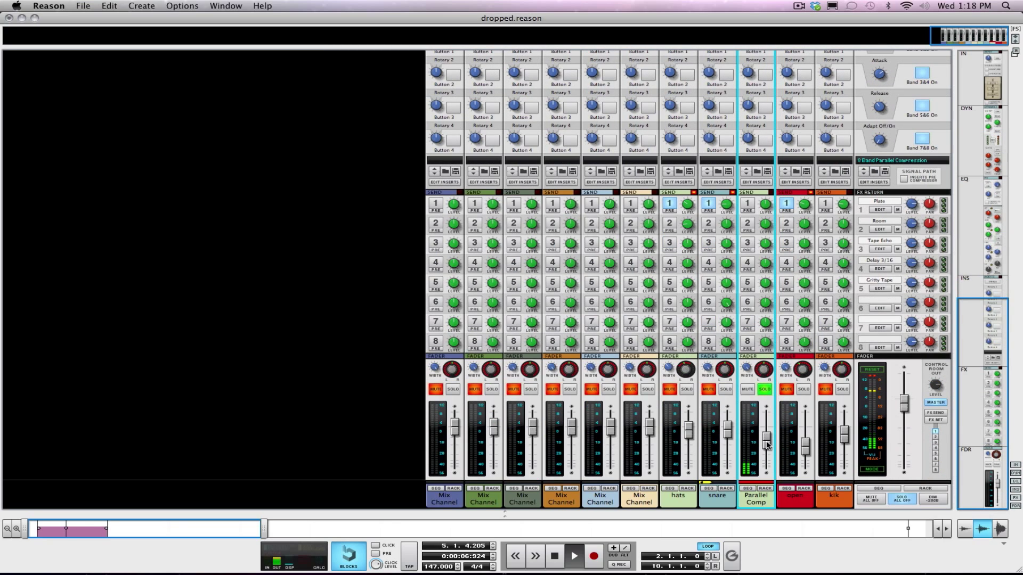
- Adjust the channel faders, including one to -11.40 dB, while soloing kik and Parallel Comp in turn
{"action": "left_click_drag", "start_coordinate": [767, 435], "coordinate": [766, 442]}
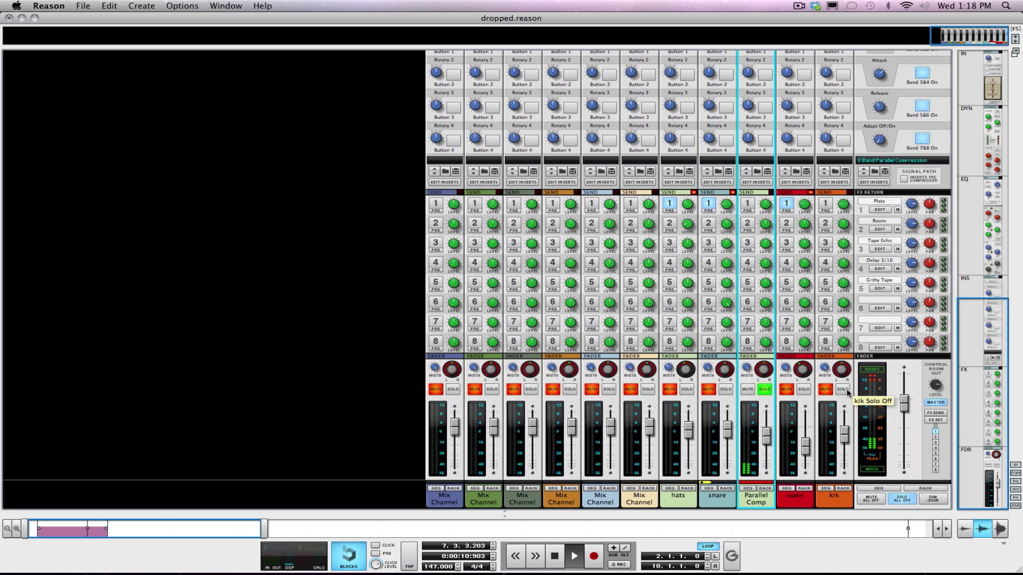
{"action": "left_click", "coordinate": [842, 389]}
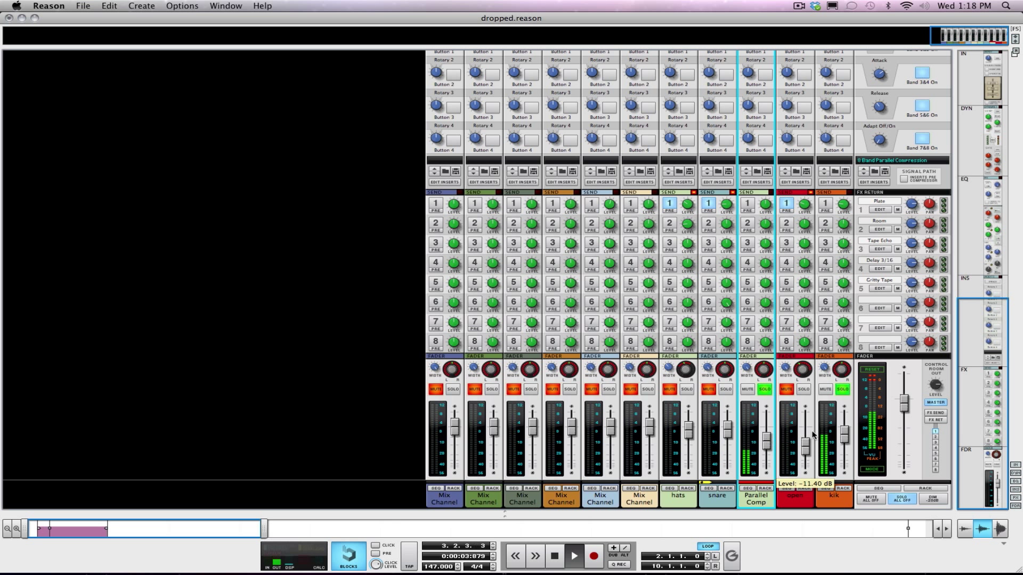
{"action": "left_click_drag", "start_coordinate": [766, 437], "coordinate": [766, 444]}
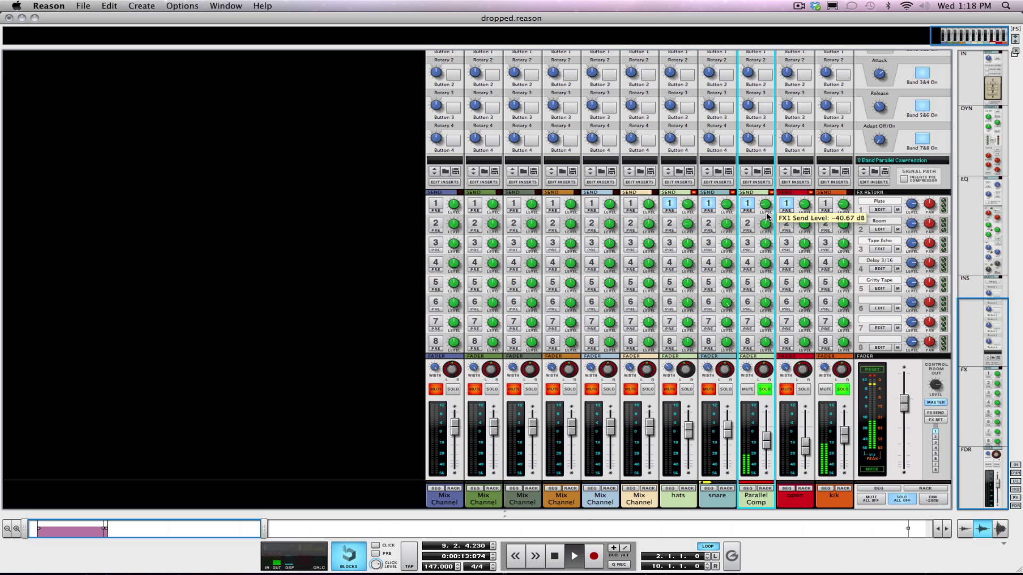
{"action": "left_click", "coordinate": [746, 390]}
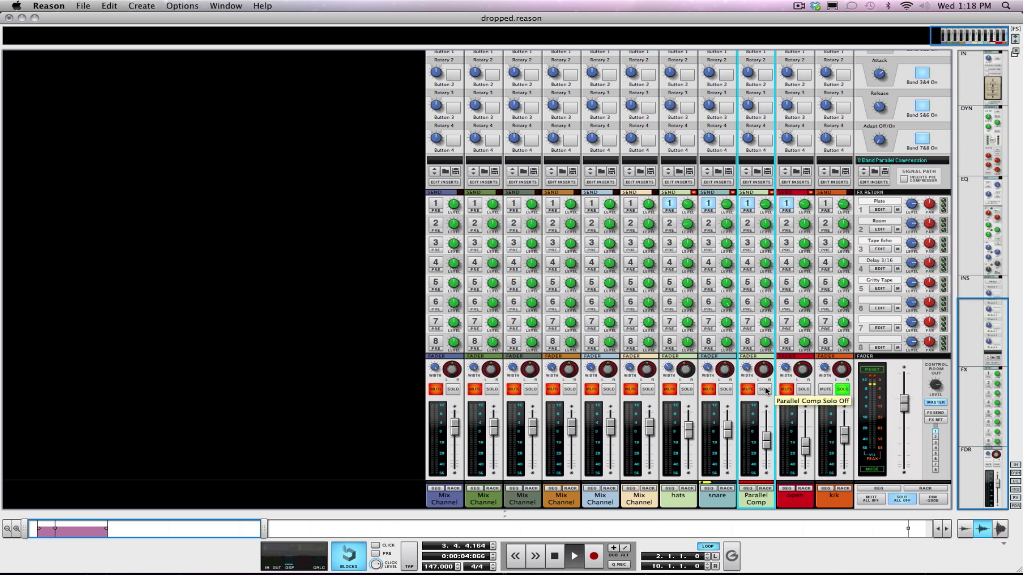
{"action": "left_click", "coordinate": [763, 390]}
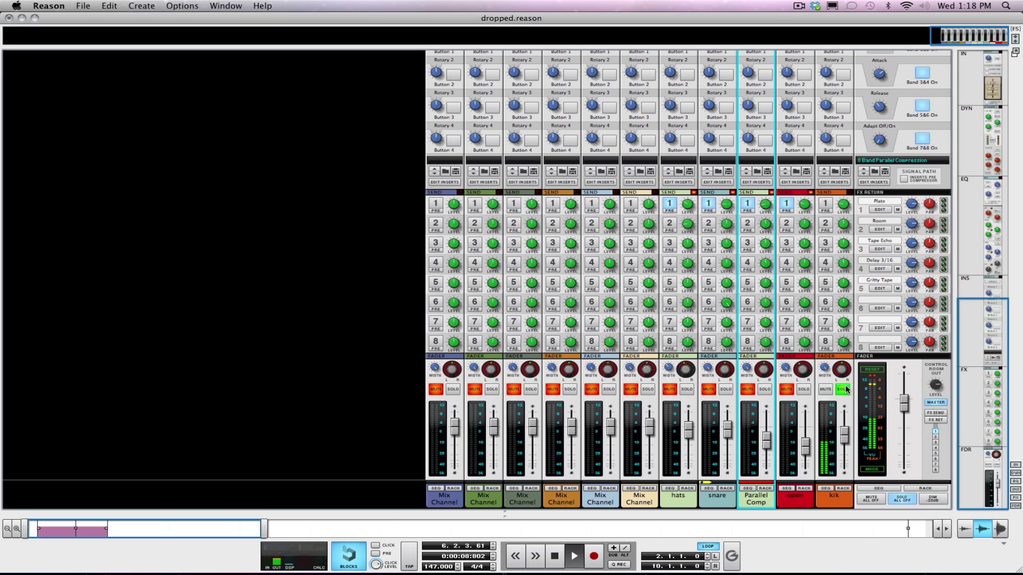
{"action": "left_click", "coordinate": [842, 388]}
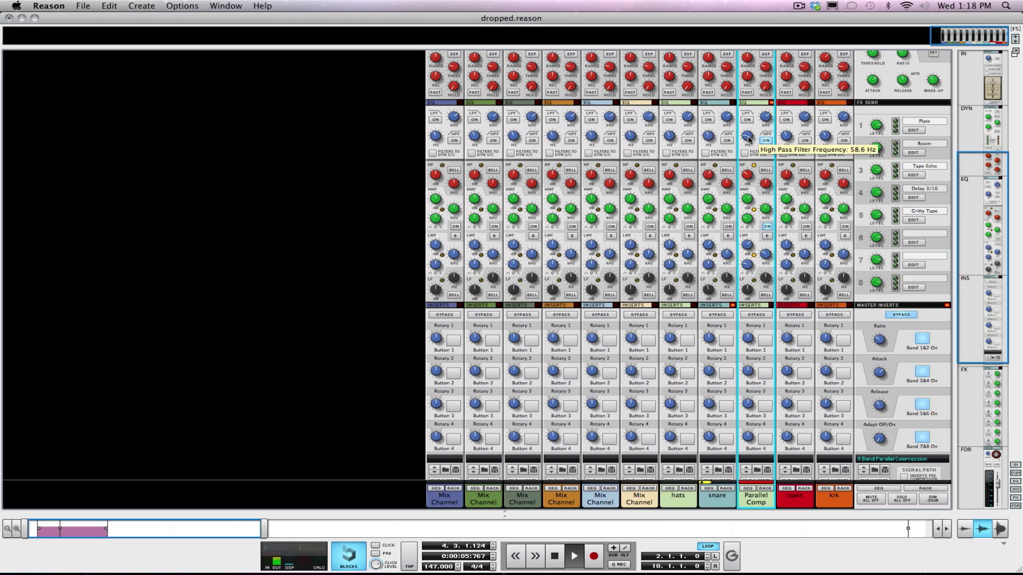
- Drop Parallel Comp's high-pass to 46 Hz, adjust the high-mid Q, and unmute the channel
{"action": "left_click_drag", "start_coordinate": [745, 137], "coordinate": [745, 157]}
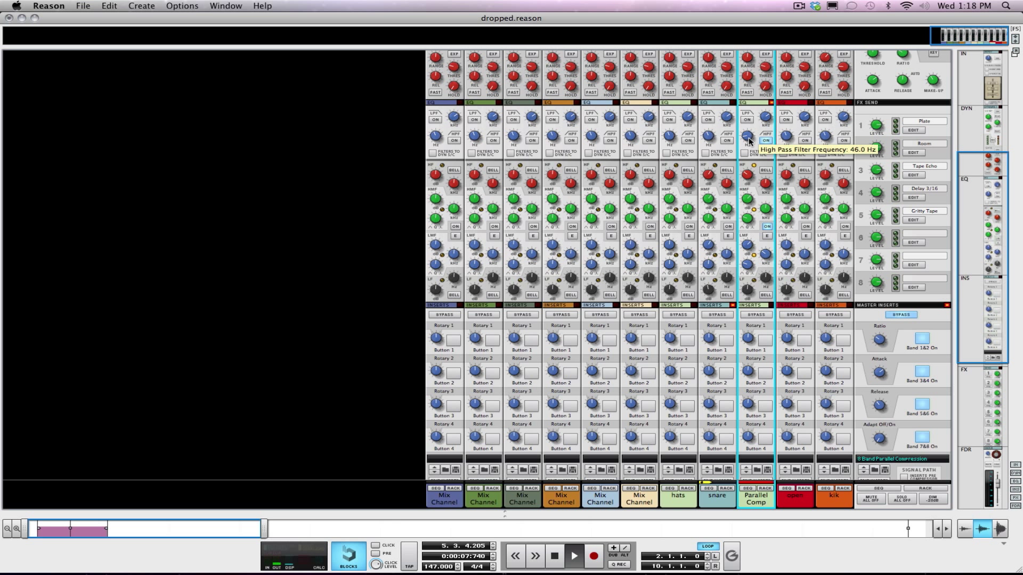
{"action": "left_click_drag", "start_coordinate": [747, 136], "coordinate": [747, 142]}
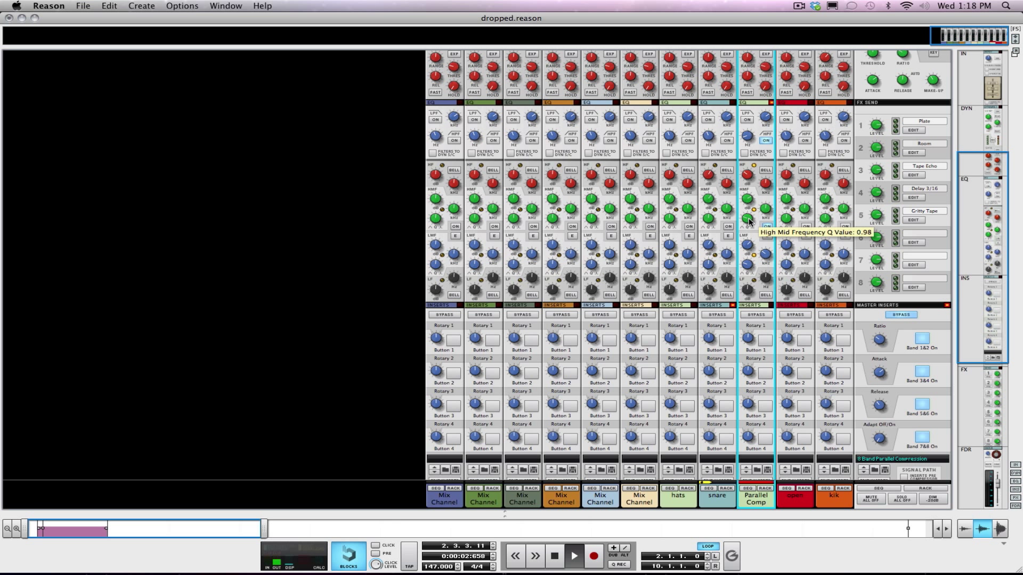
{"action": "left_click_drag", "start_coordinate": [747, 220], "coordinate": [747, 229]}
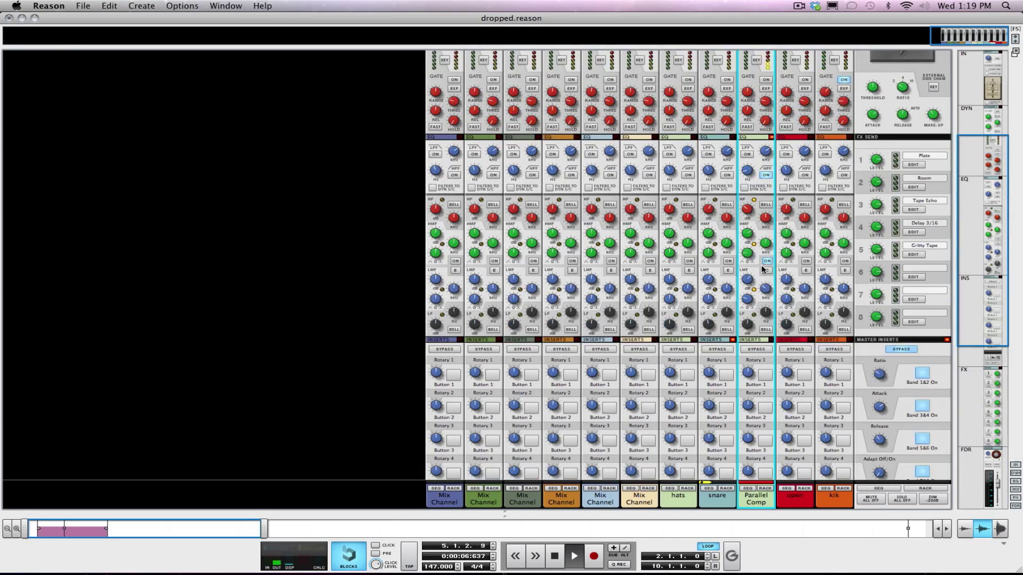
{"action": "scroll", "scroll_direction": "down", "scroll_amount": 3}
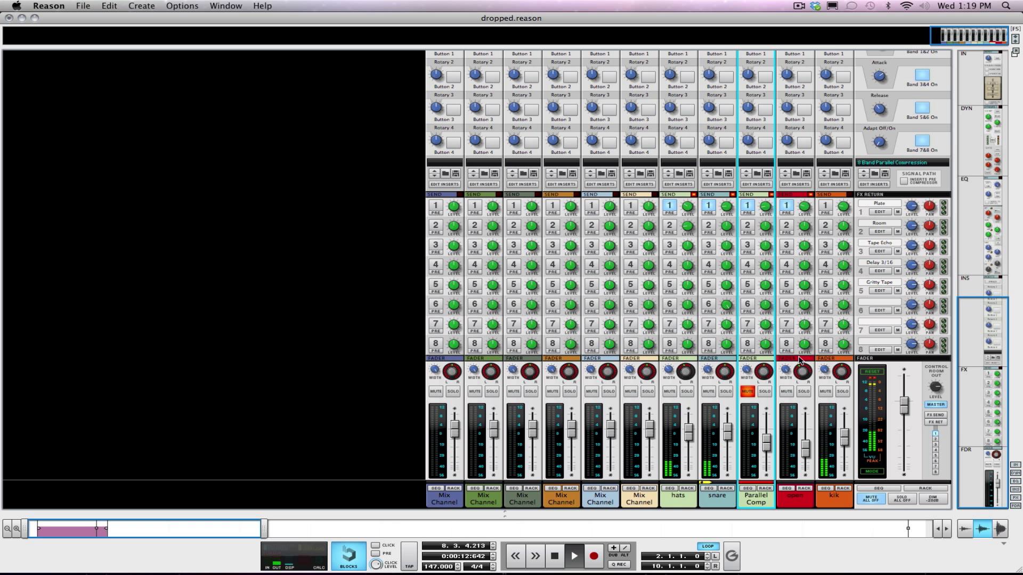
{"action": "left_click", "coordinate": [746, 392]}
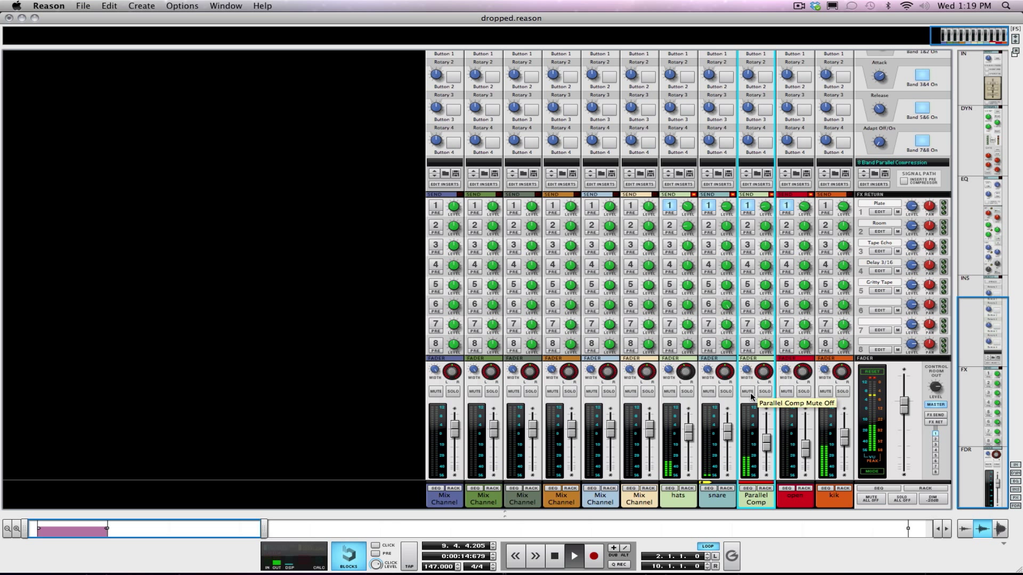